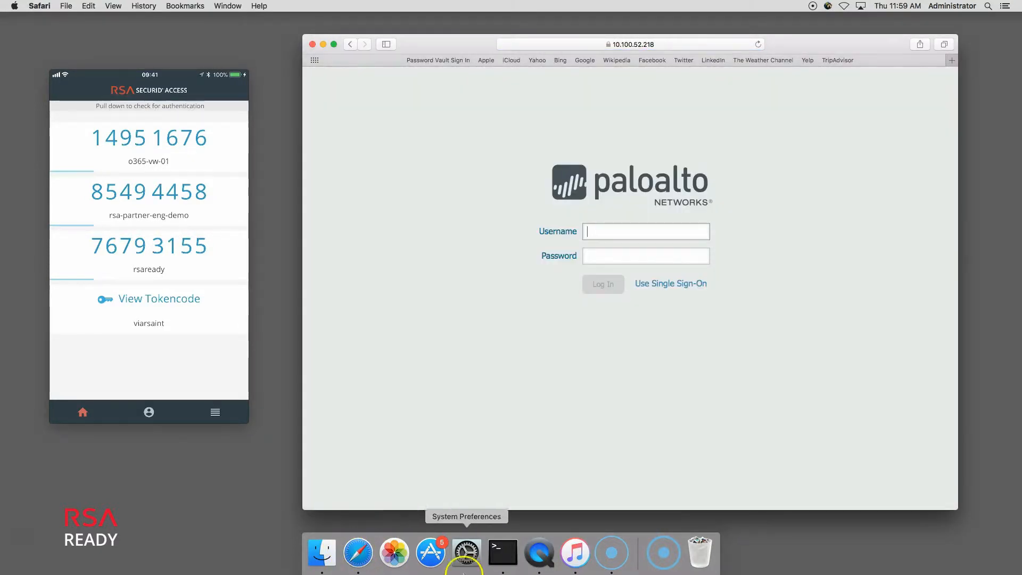
Step: Choose single sign-on on the Palo Alto Admin UI login and continue with a blank username
{"action": "left_click", "coordinate": [670, 283]}
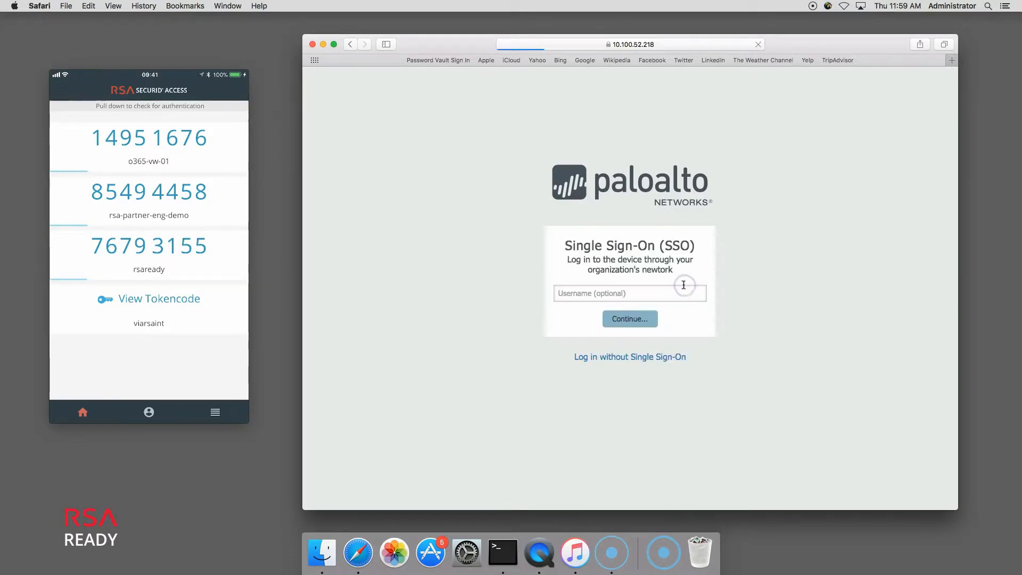
{"action": "left_click", "coordinate": [629, 319]}
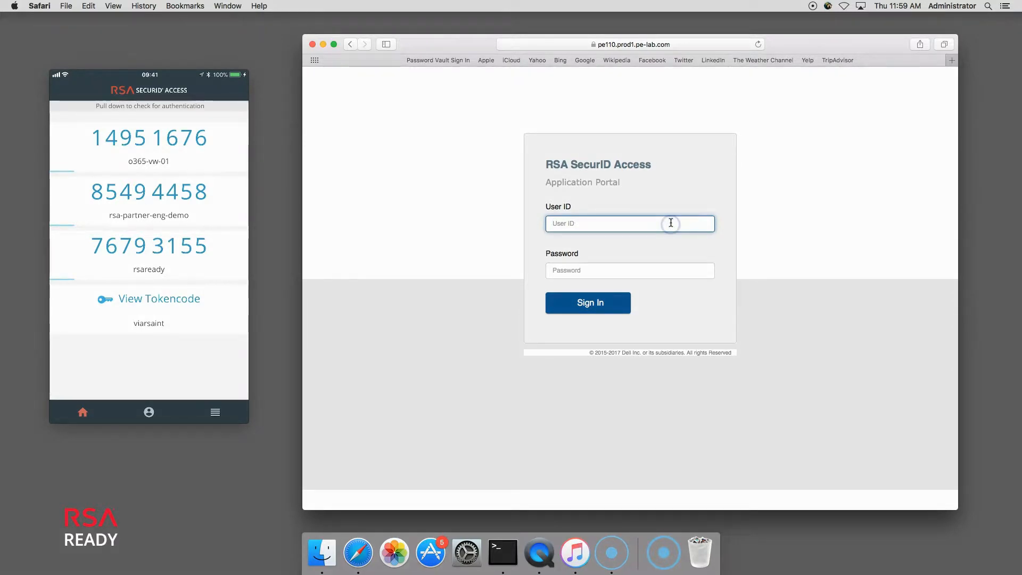
Step: Sign in to the RSA SecurID Access portal with user ID 'pe' and the password
{"action": "type", "text": "peter"}
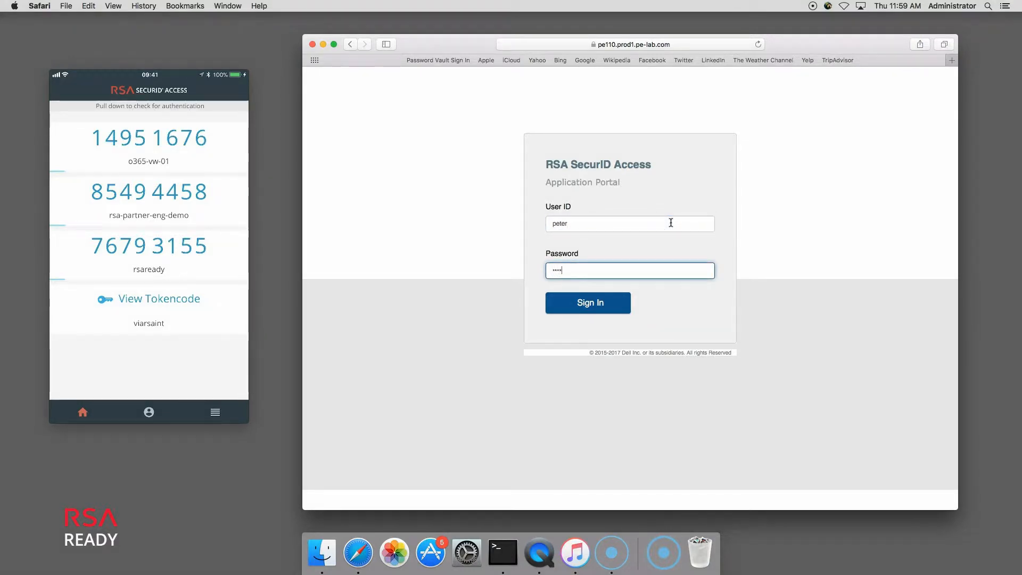
{"action": "type", "text": "password"}
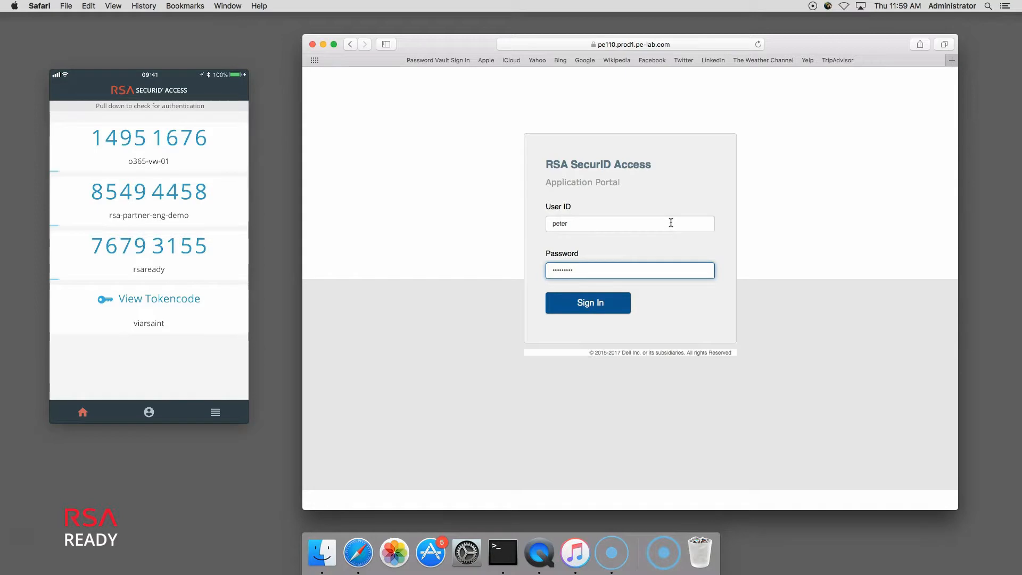
{"action": "left_click", "coordinate": [587, 303]}
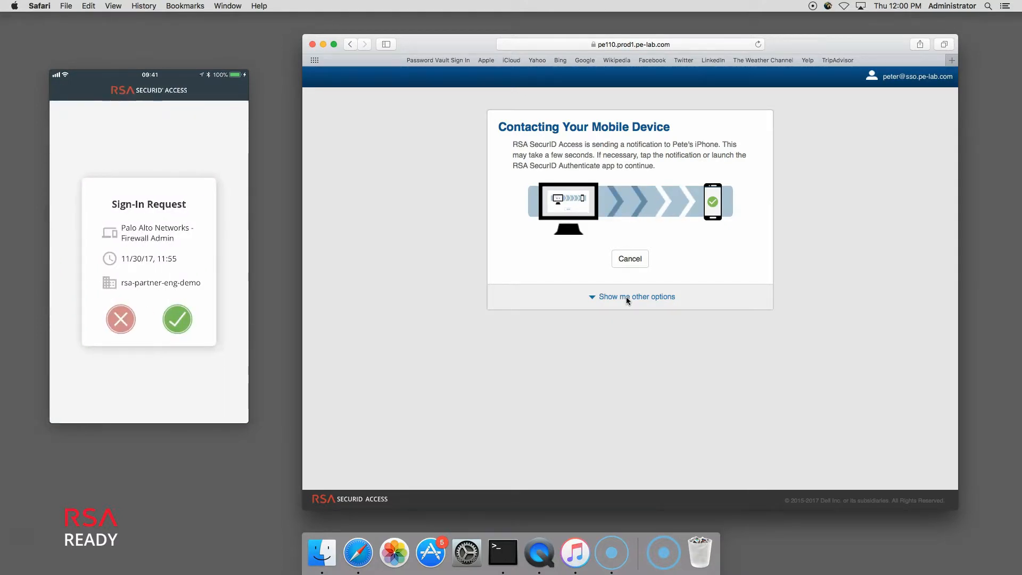
{"action": "mouse_move", "coordinate": [603, 296]}
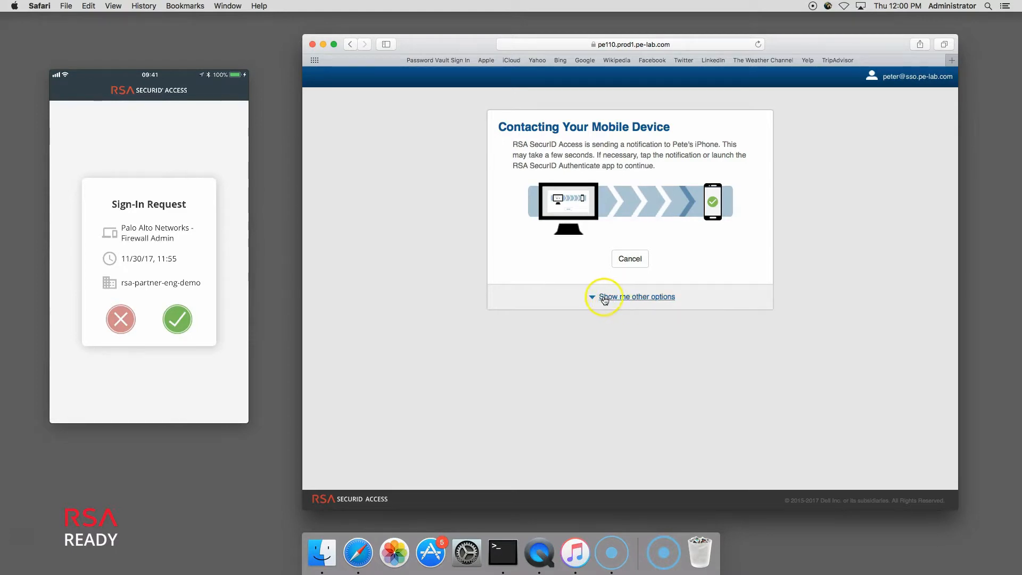
Step: Reveal alternative authentication methods while the mobile device is being contacted
{"action": "left_click", "coordinate": [636, 296]}
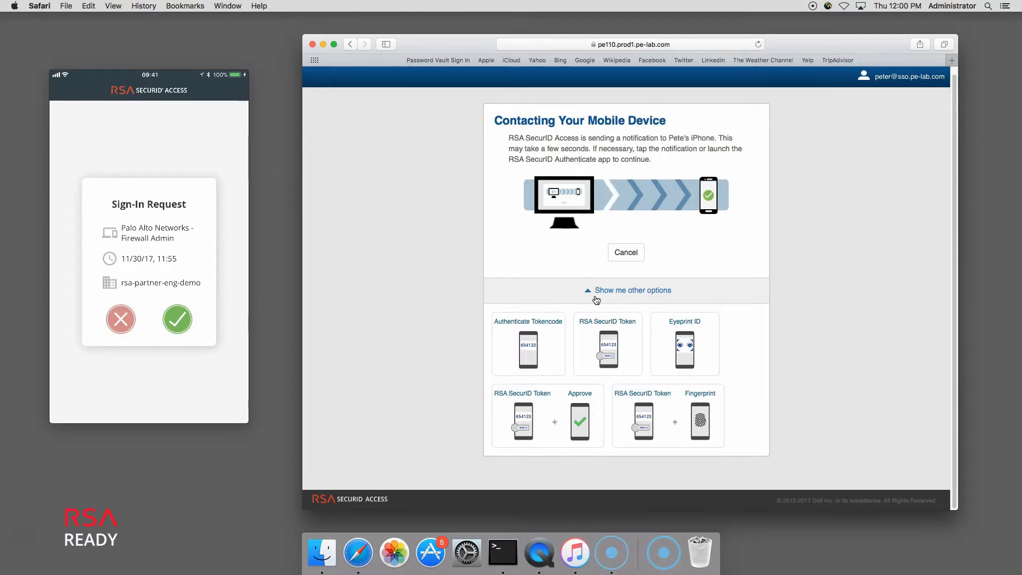
Step: Approve the Palo Alto Networks Firewall Admin sign-in request with the phone's green checkmark
{"action": "left_click", "coordinate": [177, 319]}
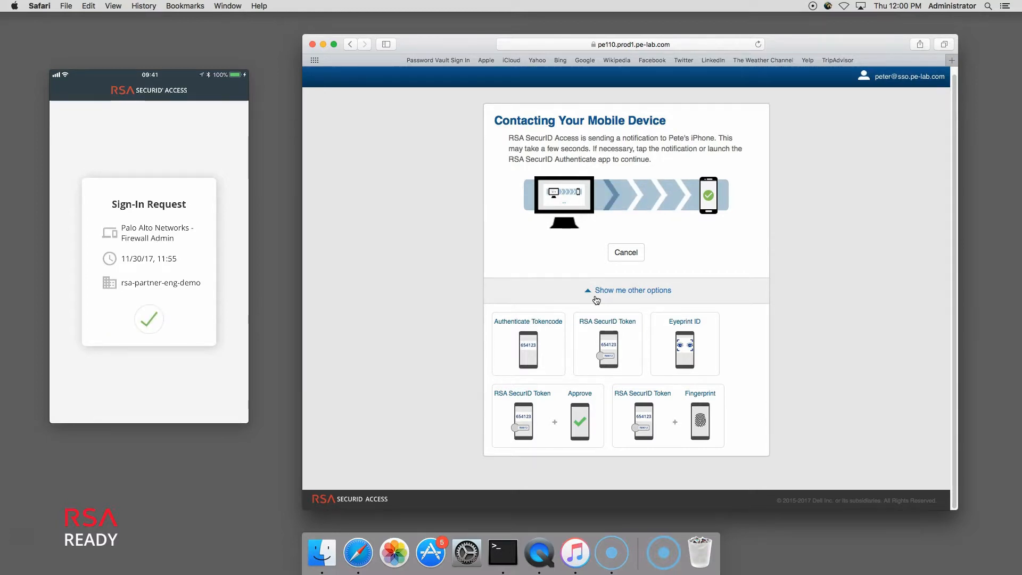